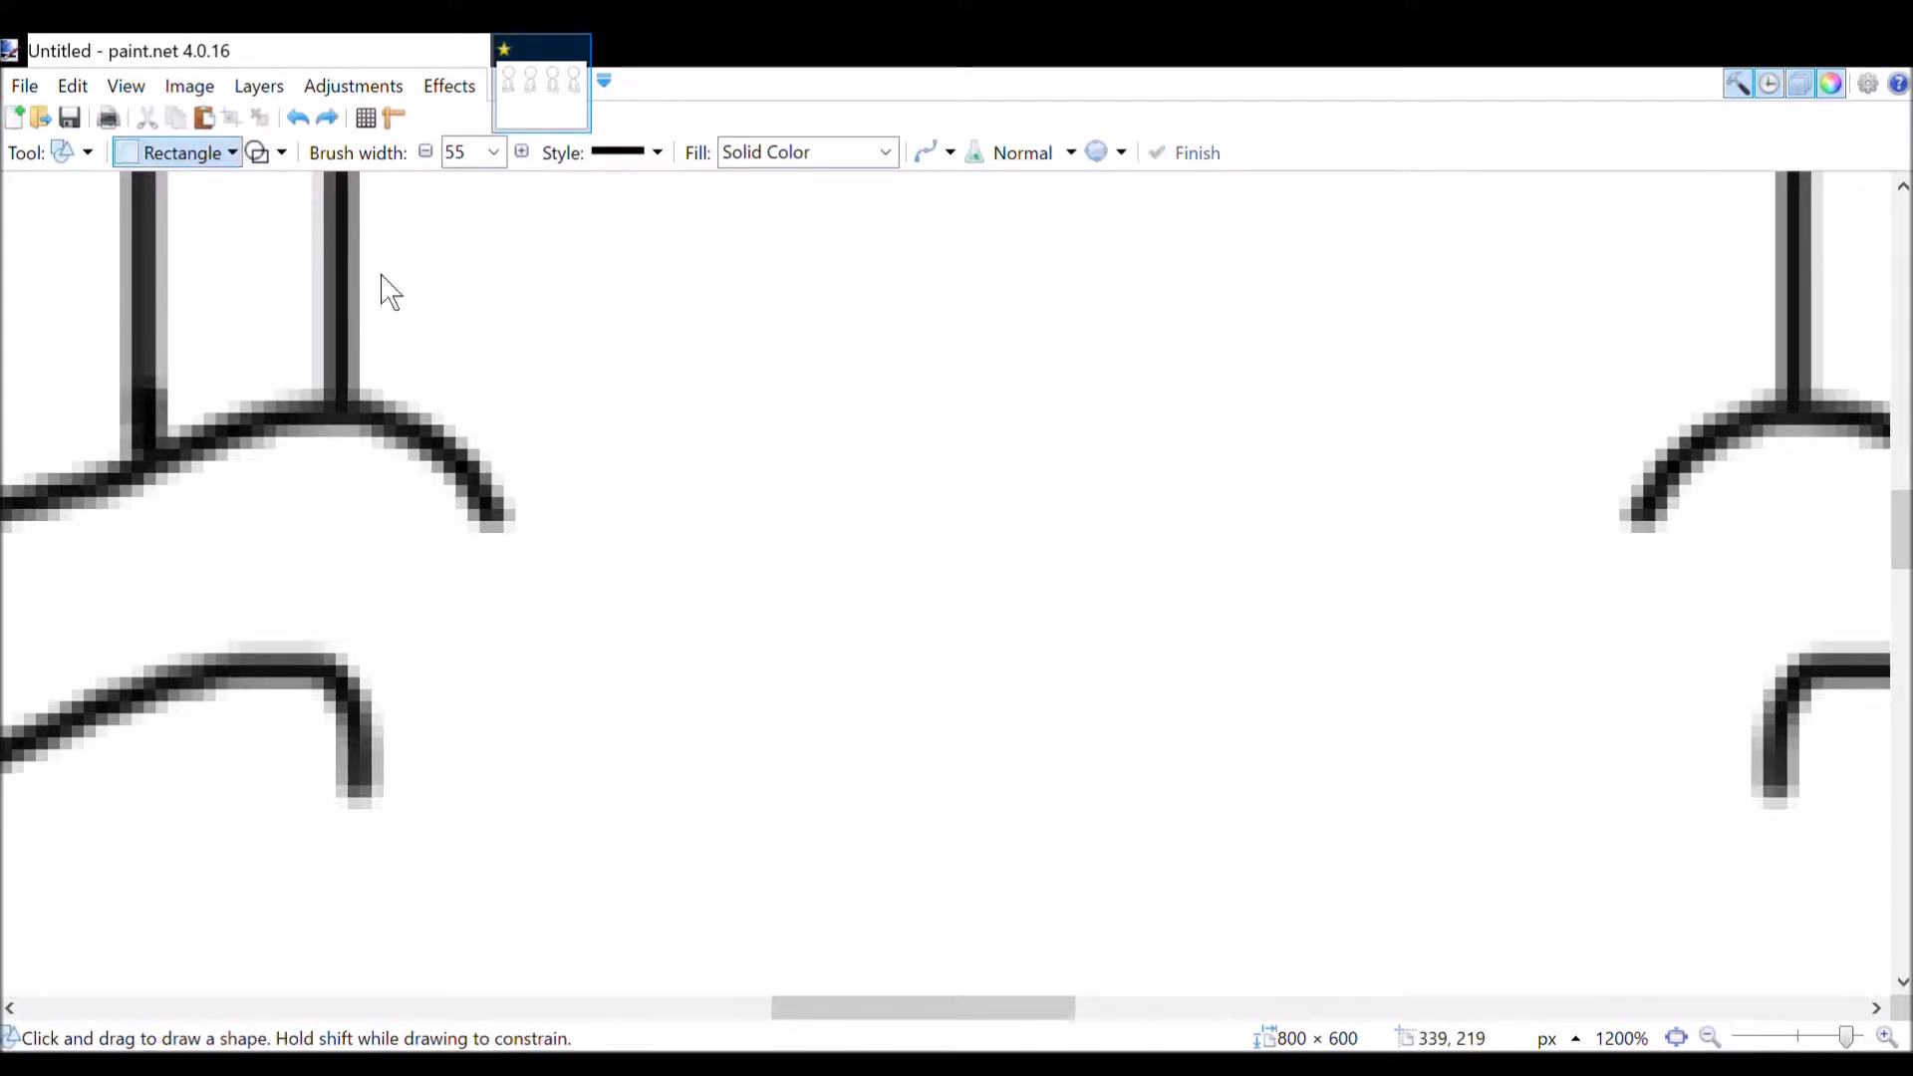
Step: Ink the character's curved head outline, spiky hair strands and eye mark in black width-2 brush strokes
drag(793, 263, 1025, 562)
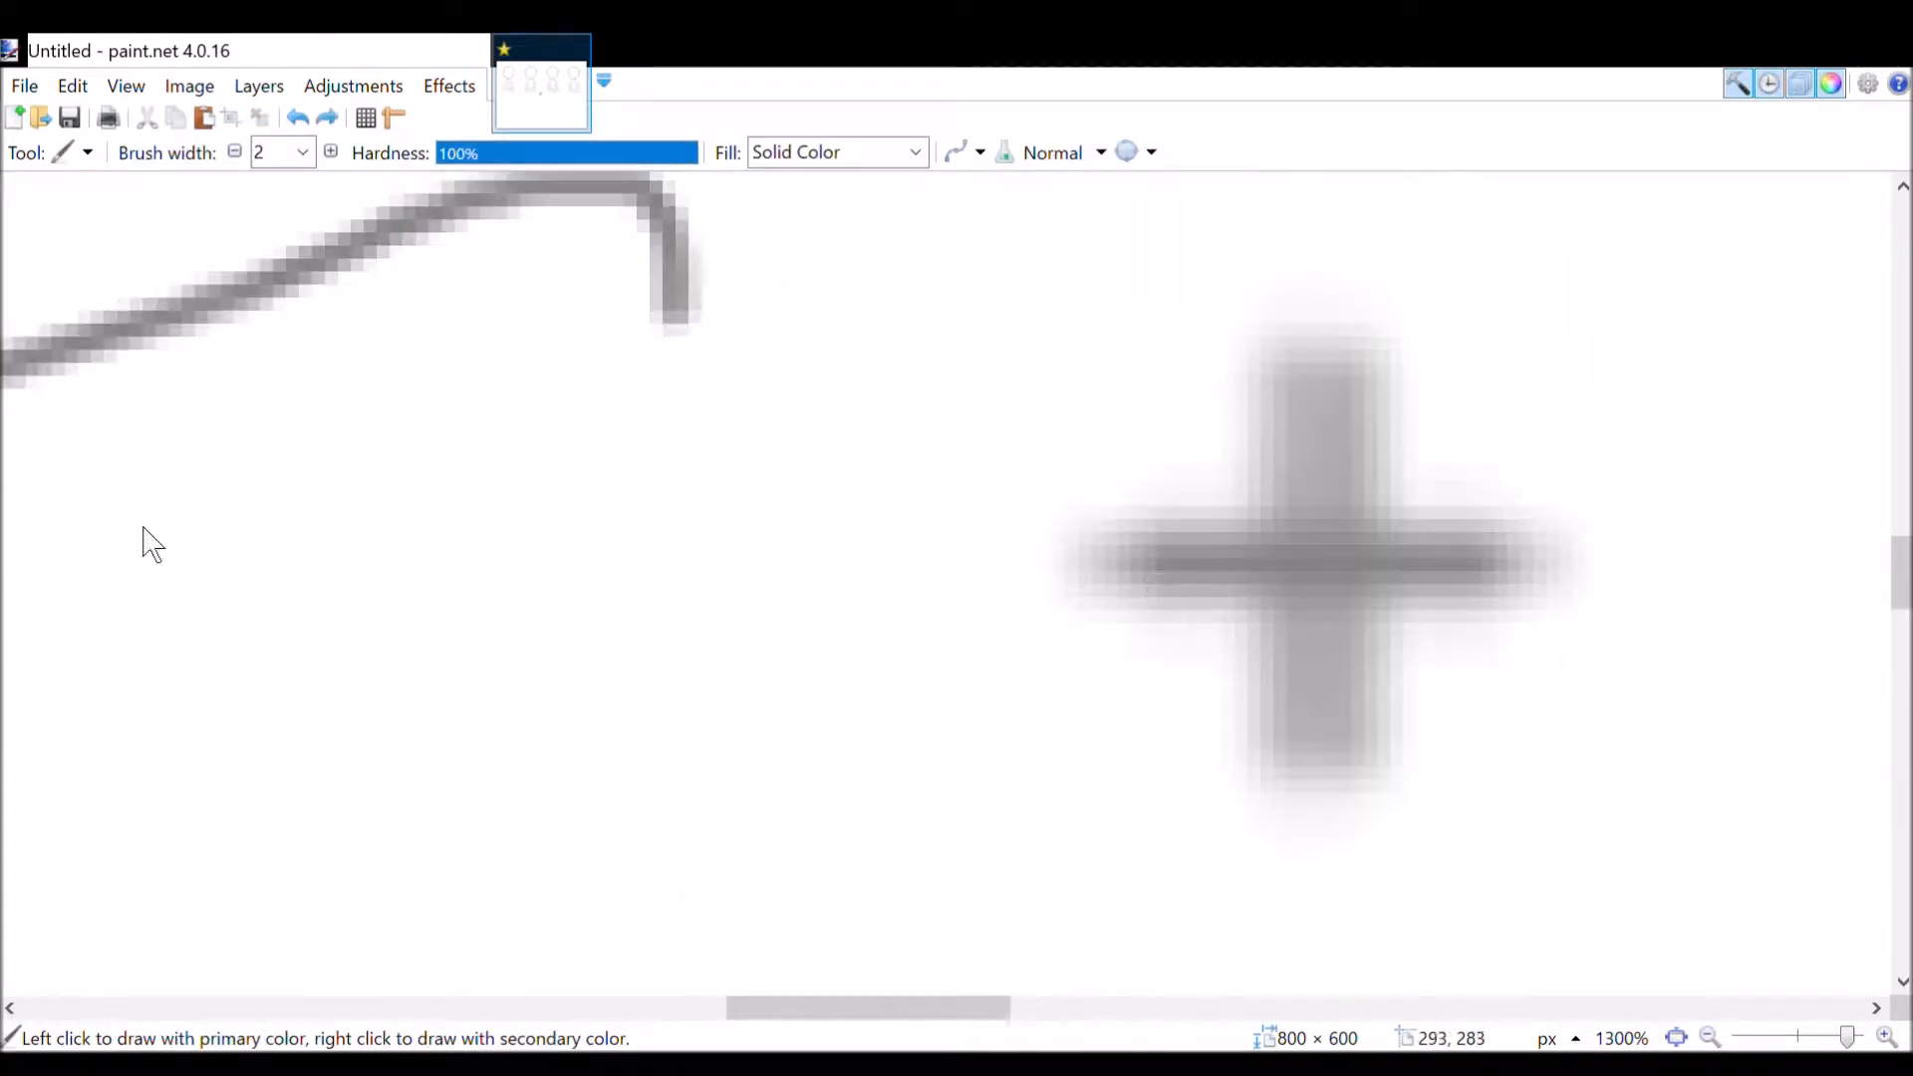
click(68, 152)
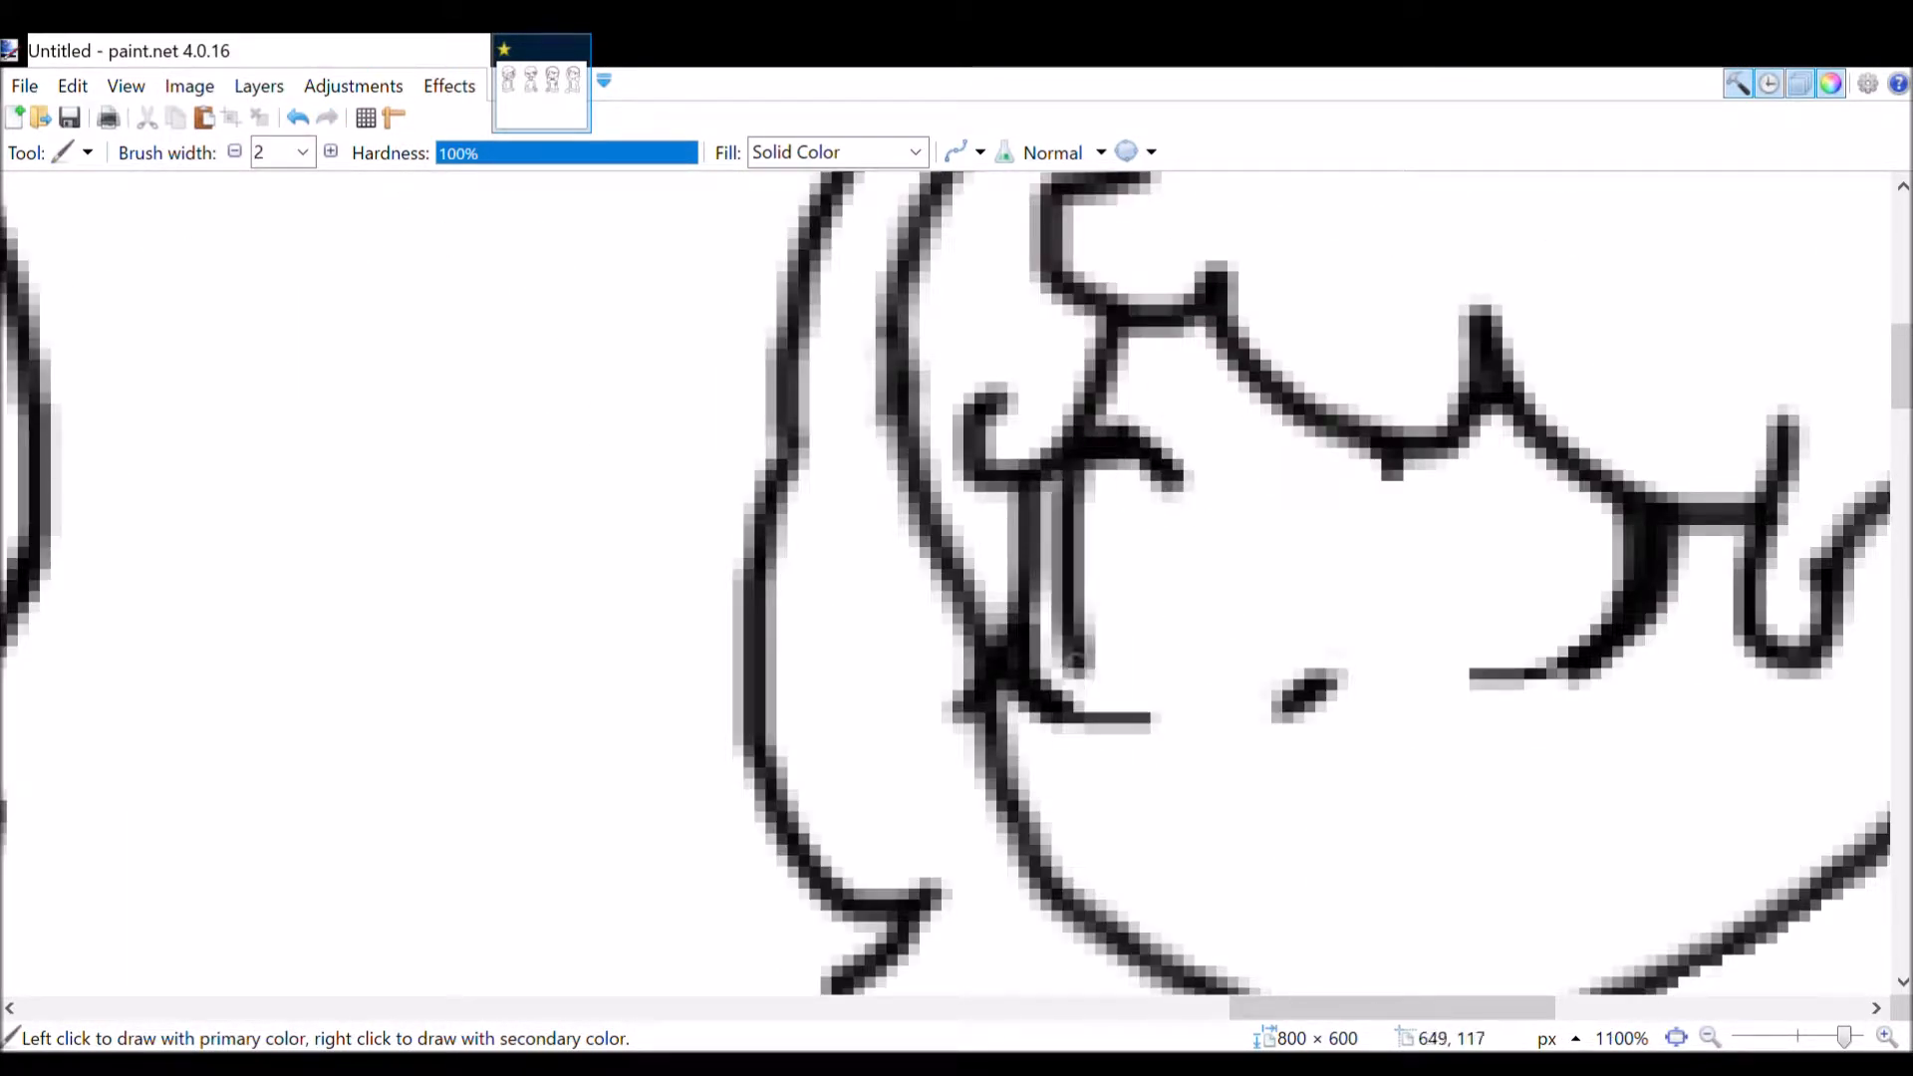
click(1707, 1038)
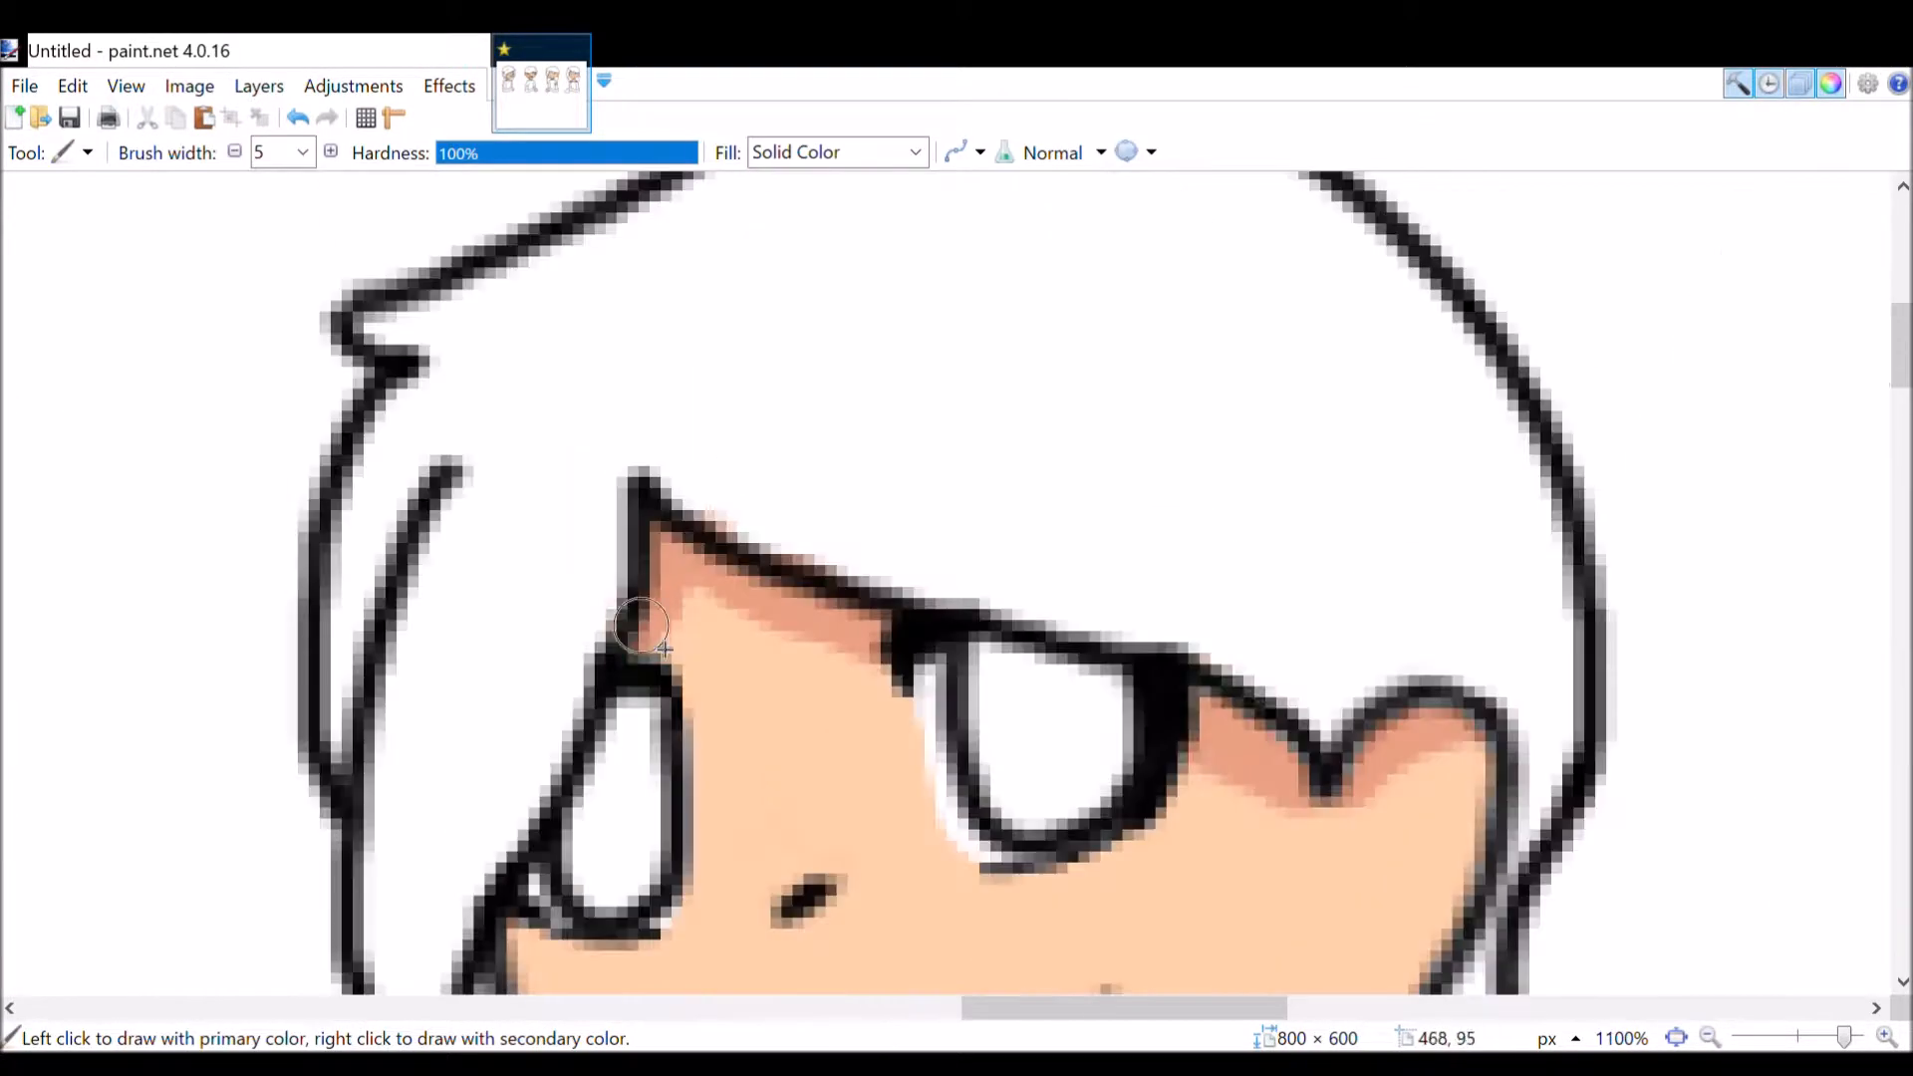
Step: Choose a peach primary colour from the palette for painting the face skin
click(1709, 1038)
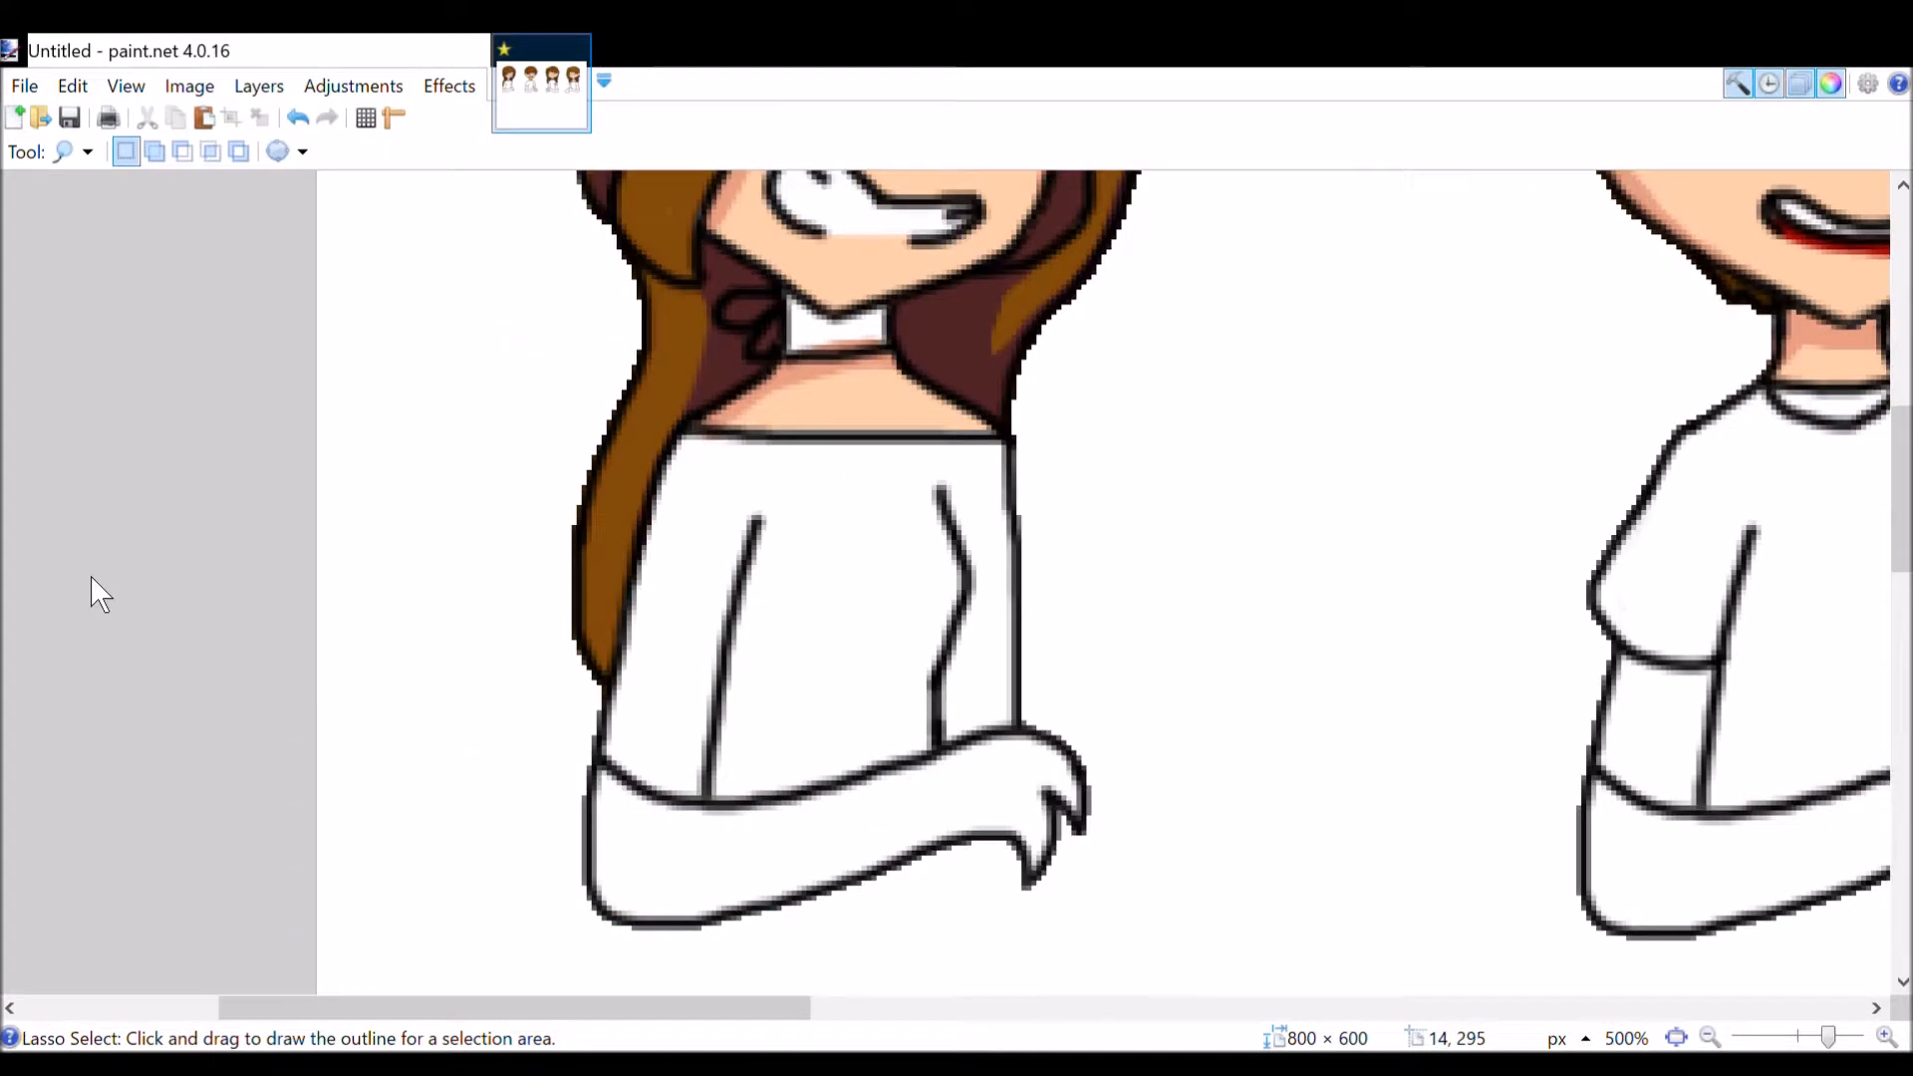
Step: Fill the first character's shirt body with cyan, leaving the sleeve white
drag(414, 311, 311, 720)
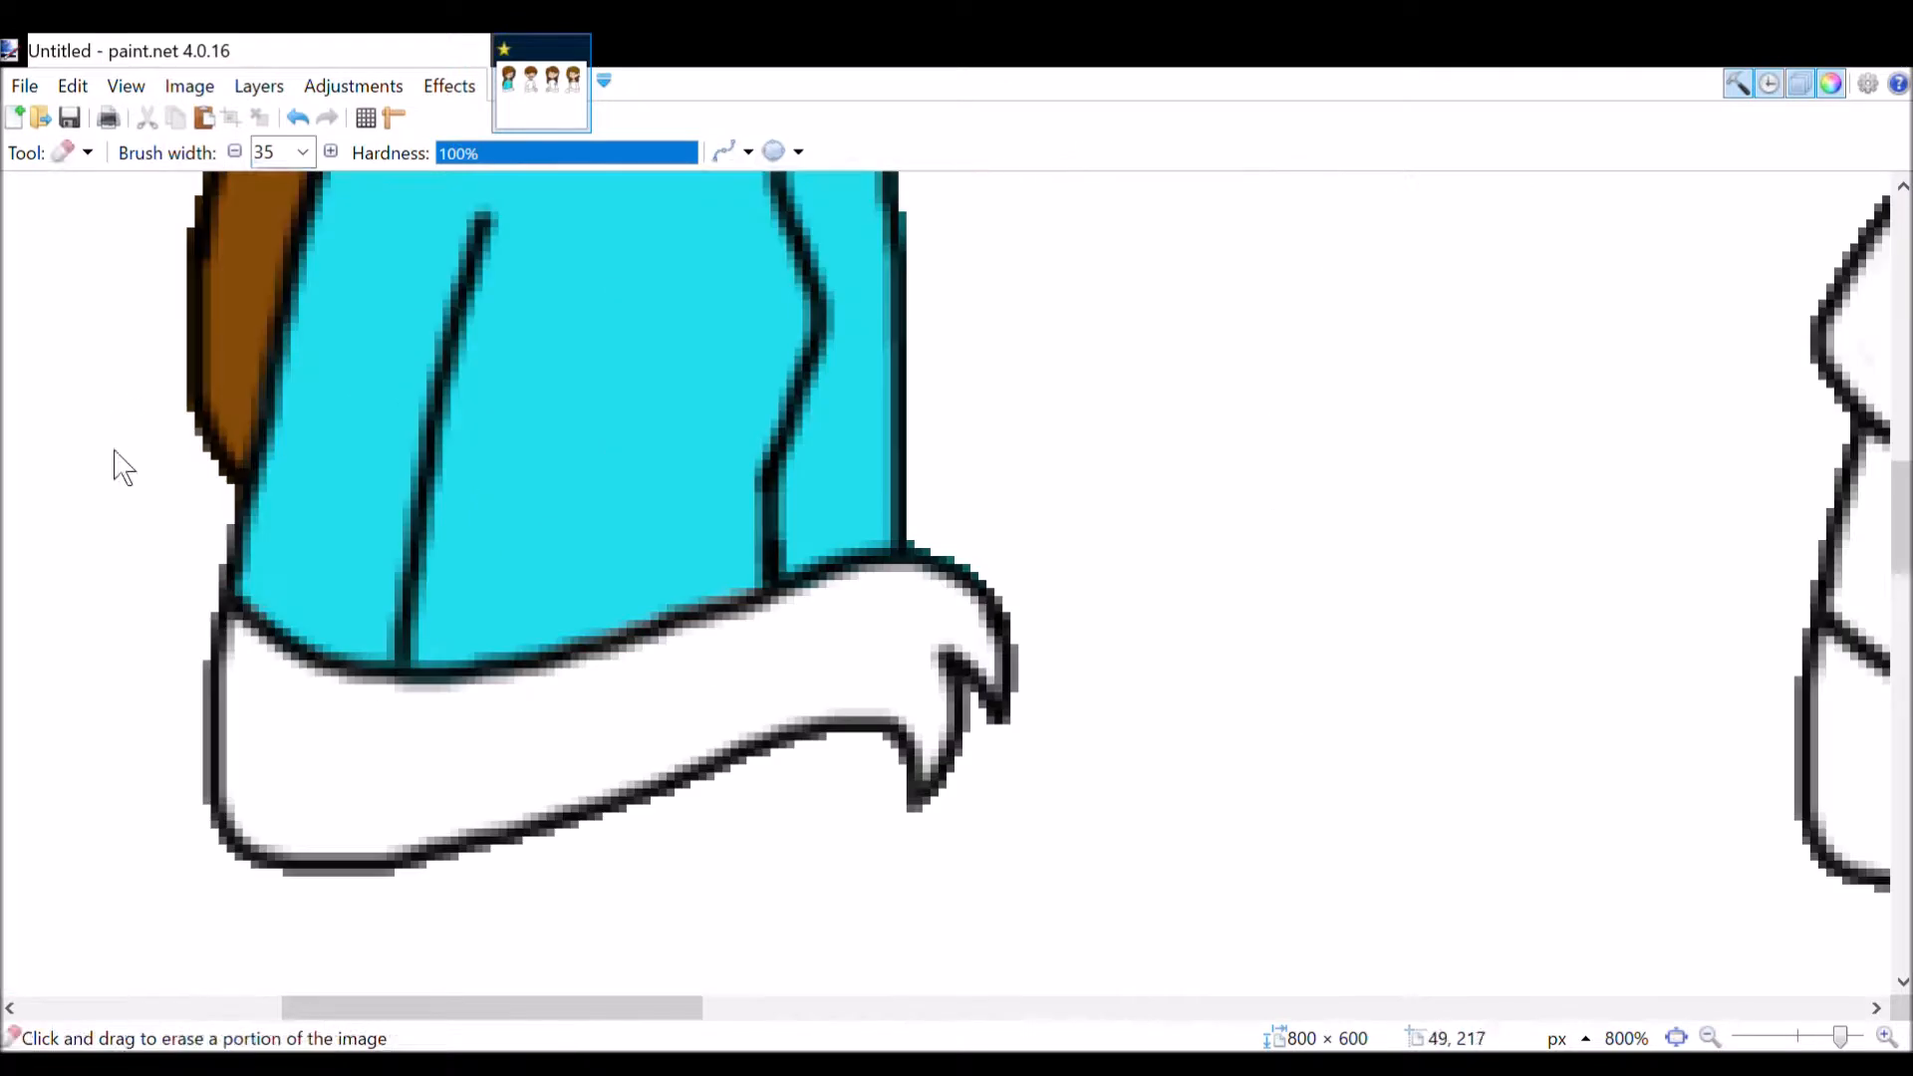
Step: Switch back to the Paintbrush for shading the grey sweater's folds
click(70, 153)
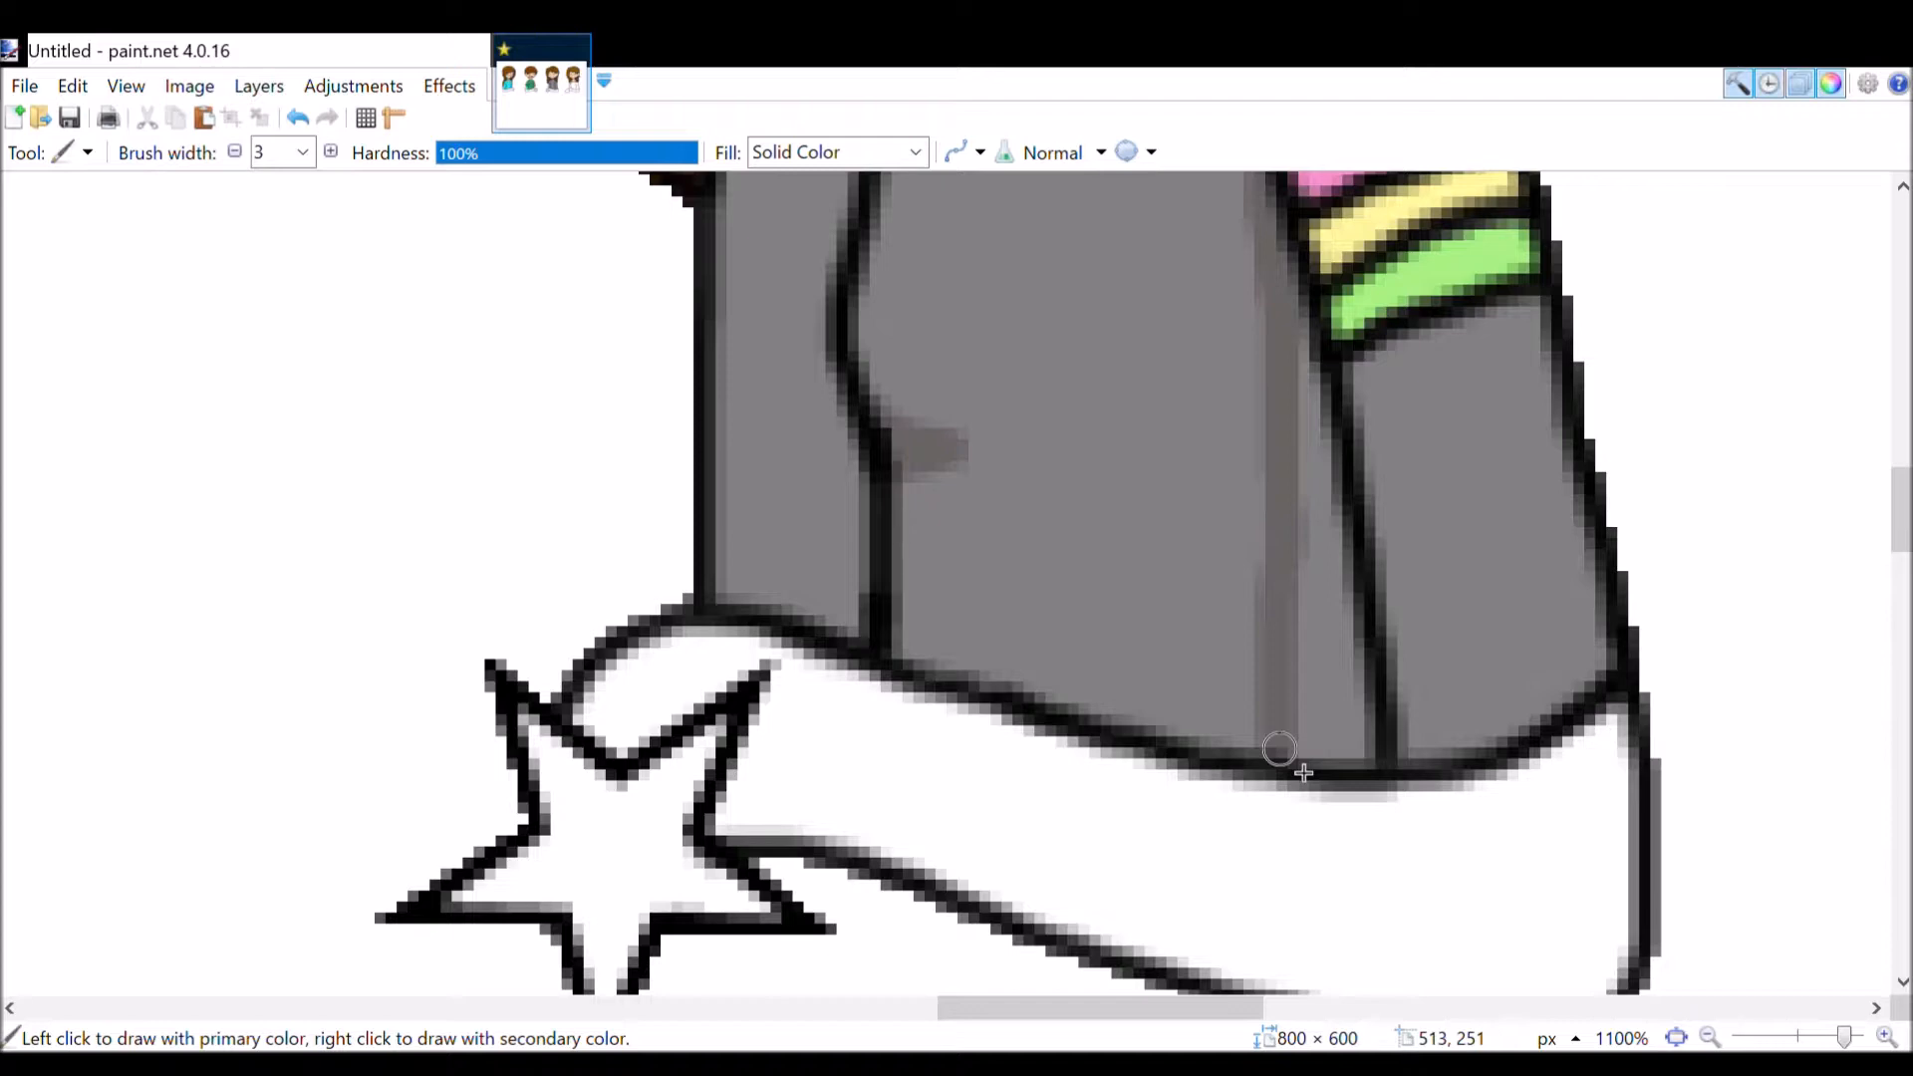
Step: Scroll down to the blue and green characters' lower sleeves for texturing
scroll(down, 3)
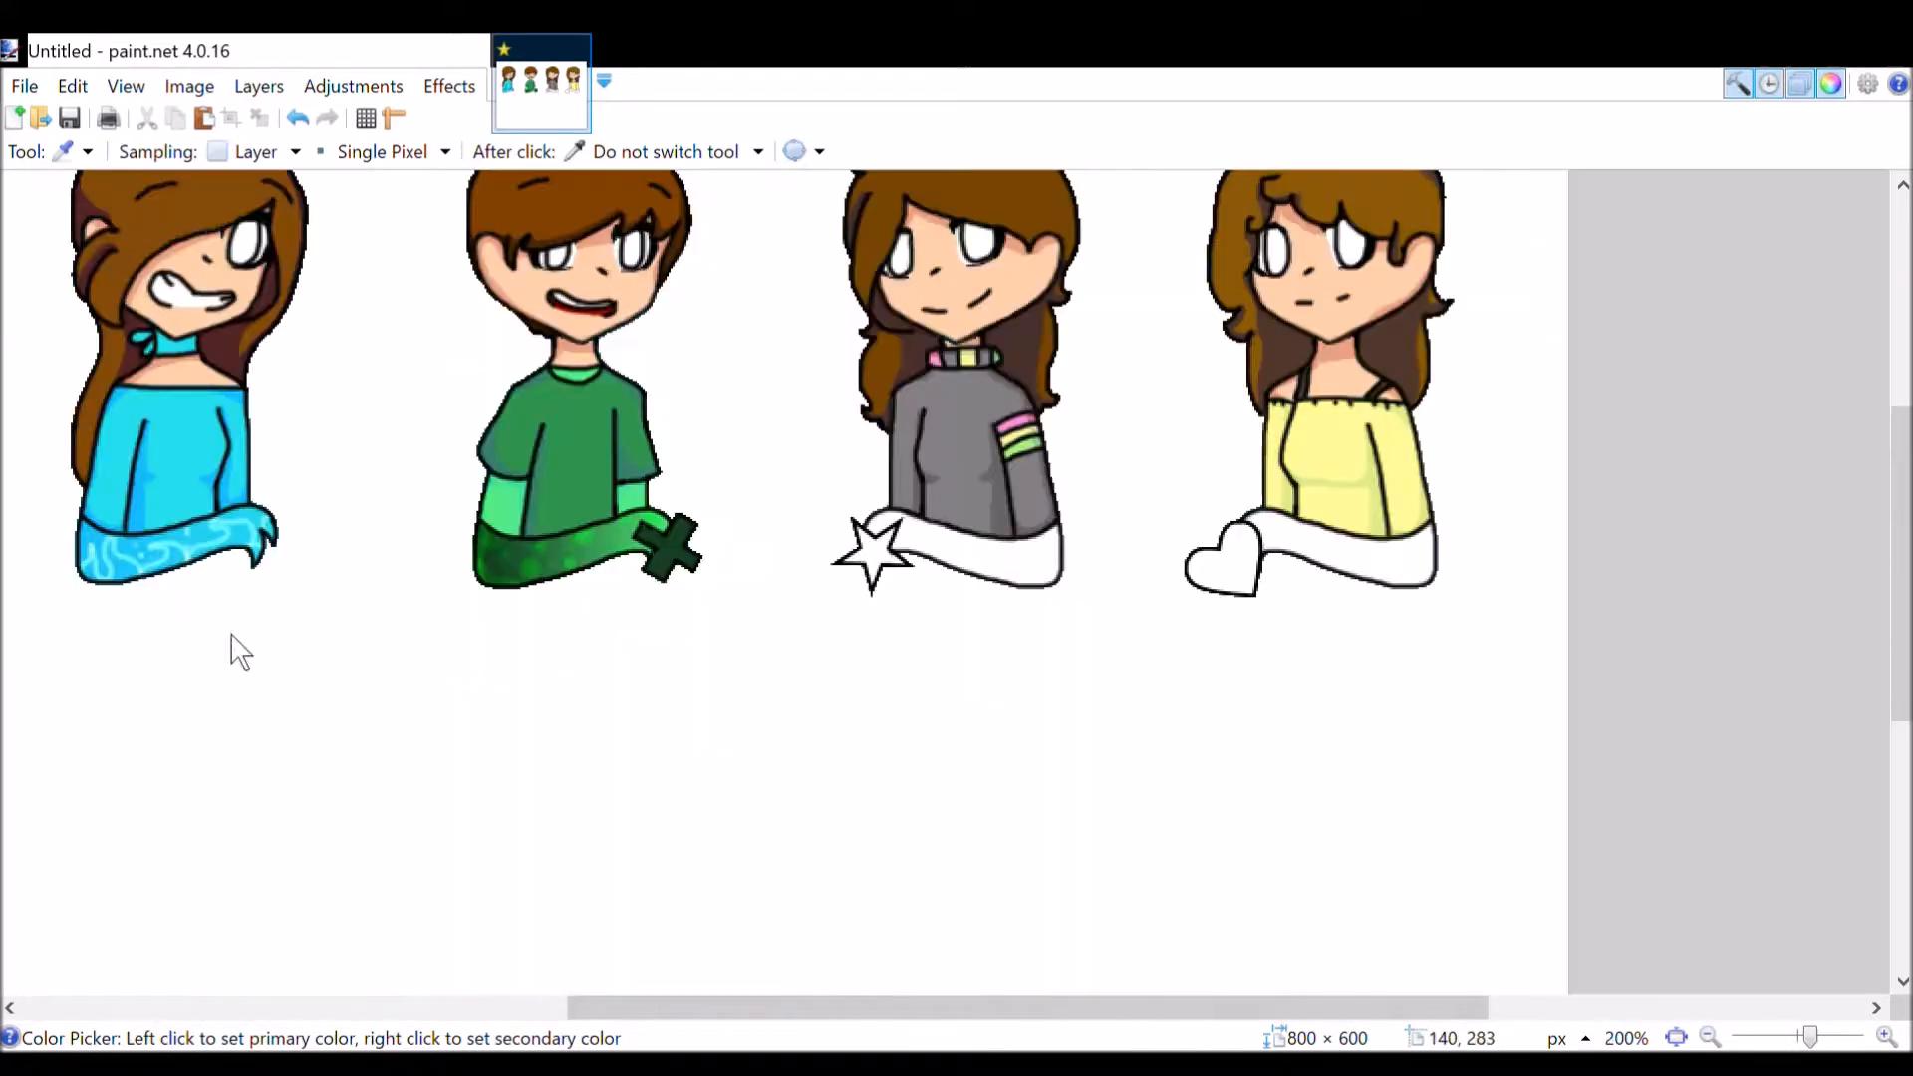
Step: Note 'My thing broke -' and return to the Paintbrush to finish the eyes and sleeves
text(My thing broke -)
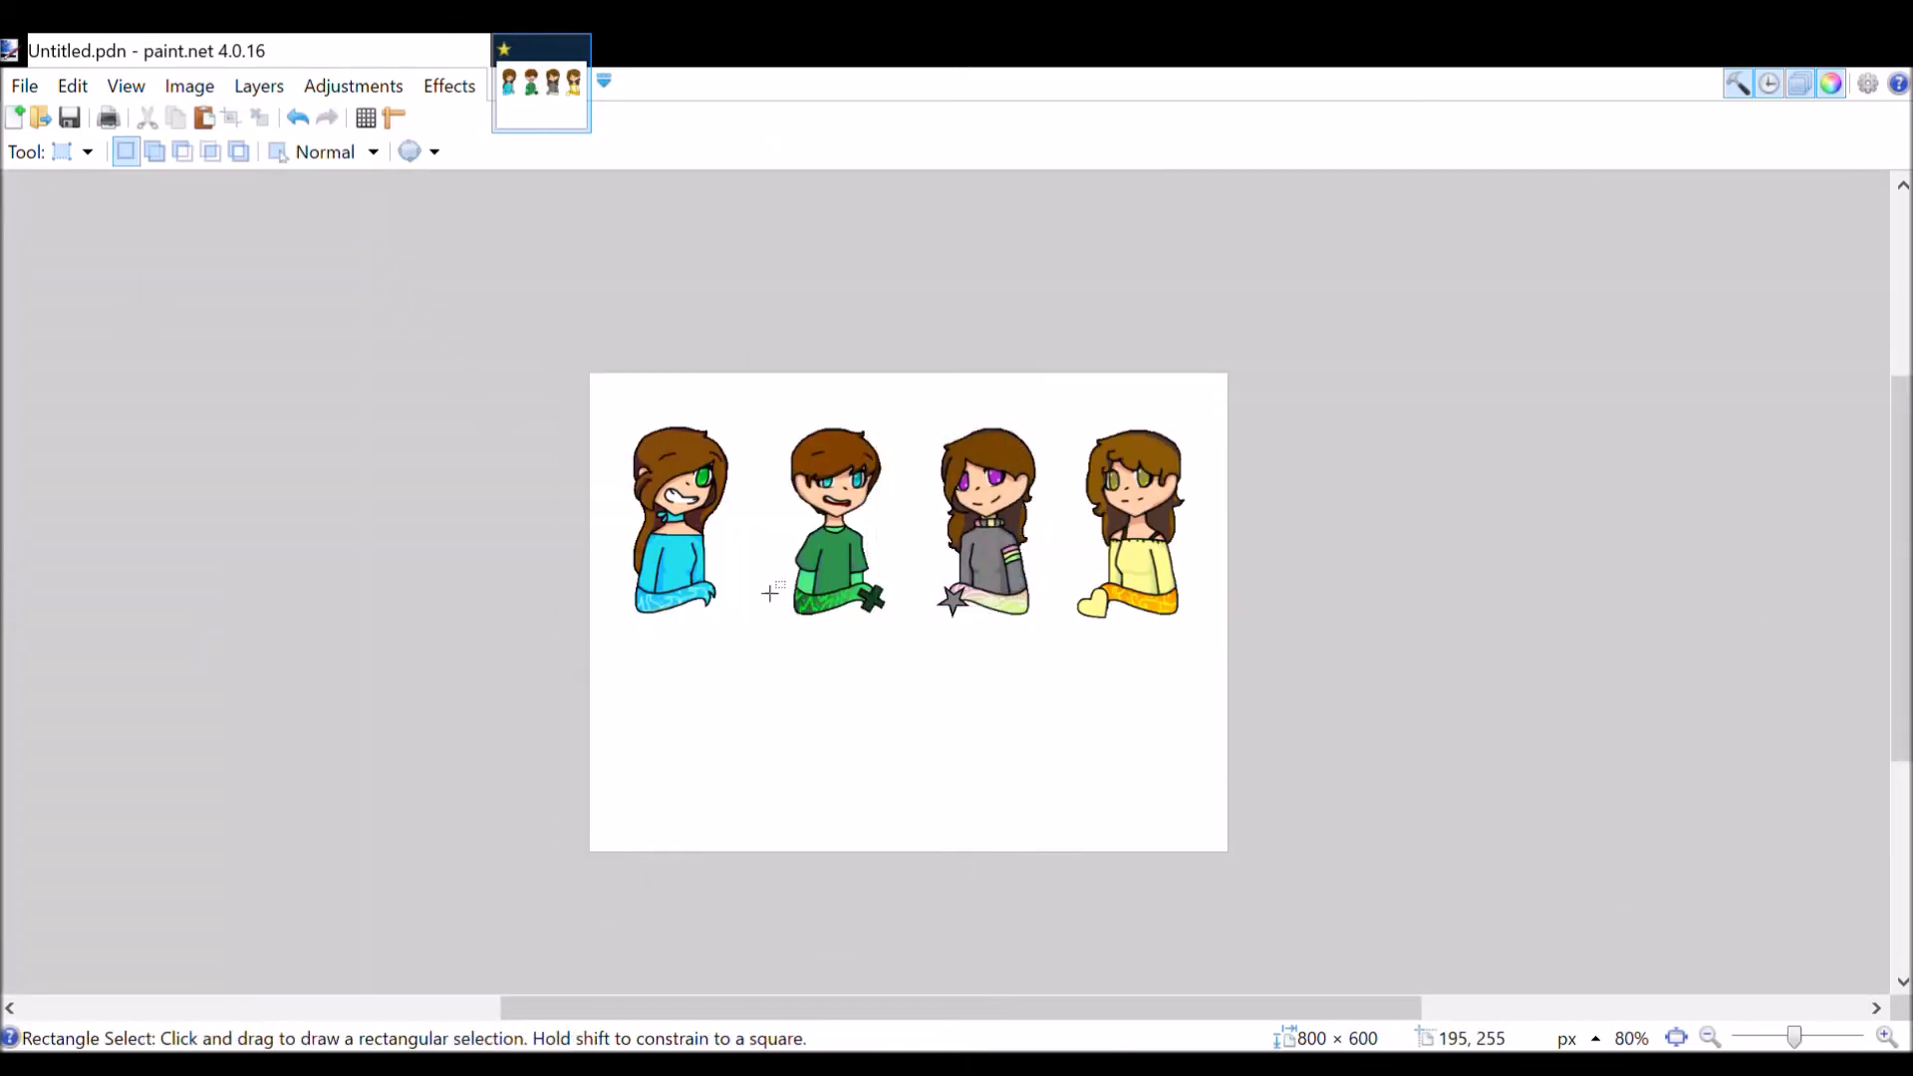
click(61, 151)
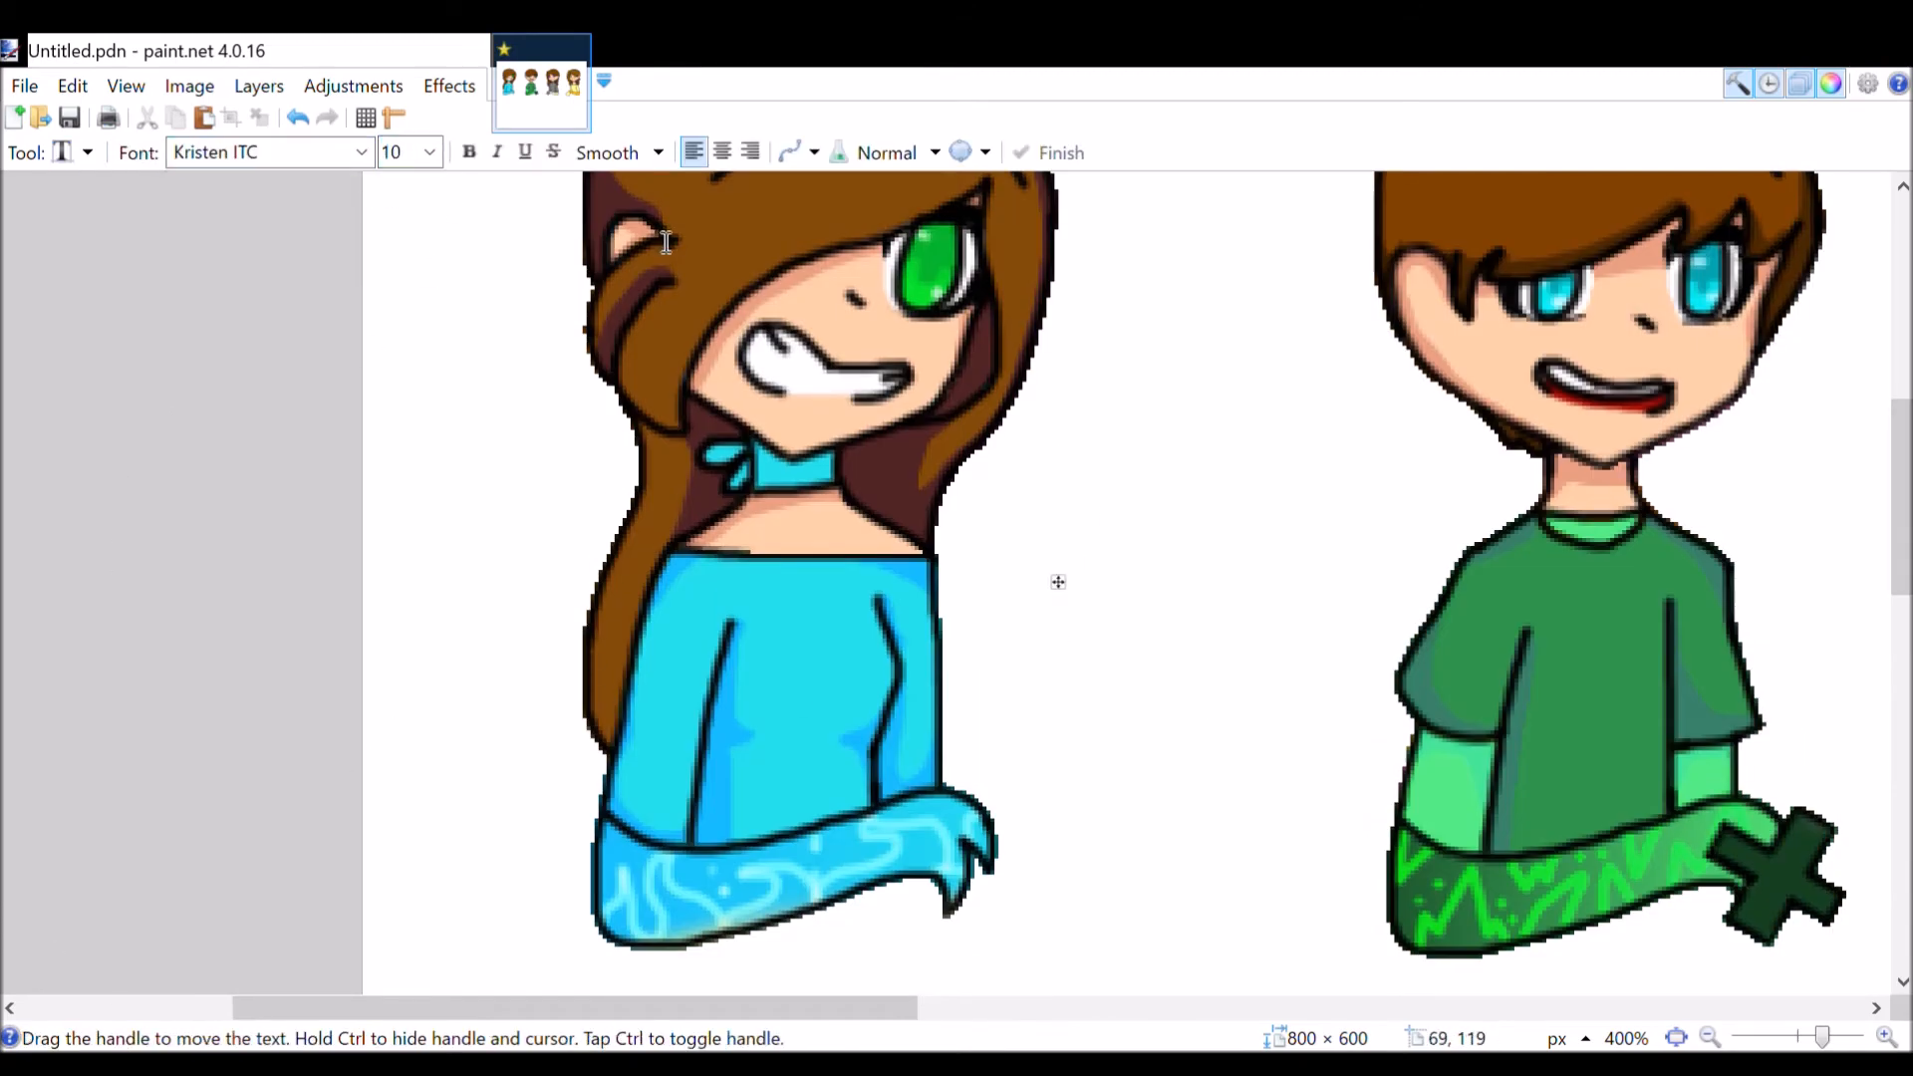